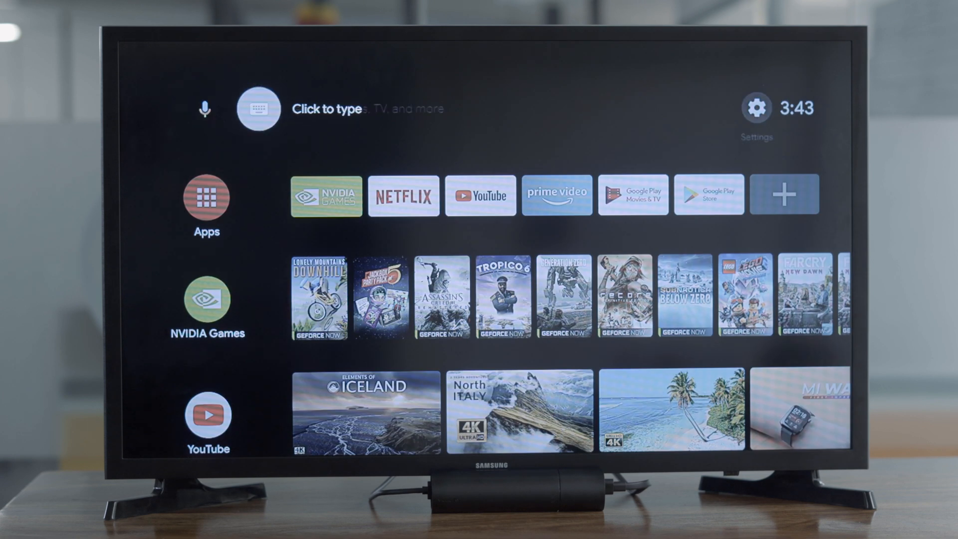
# Open Settings and go to Remotes & Accessories.
pyautogui.click(756, 109)
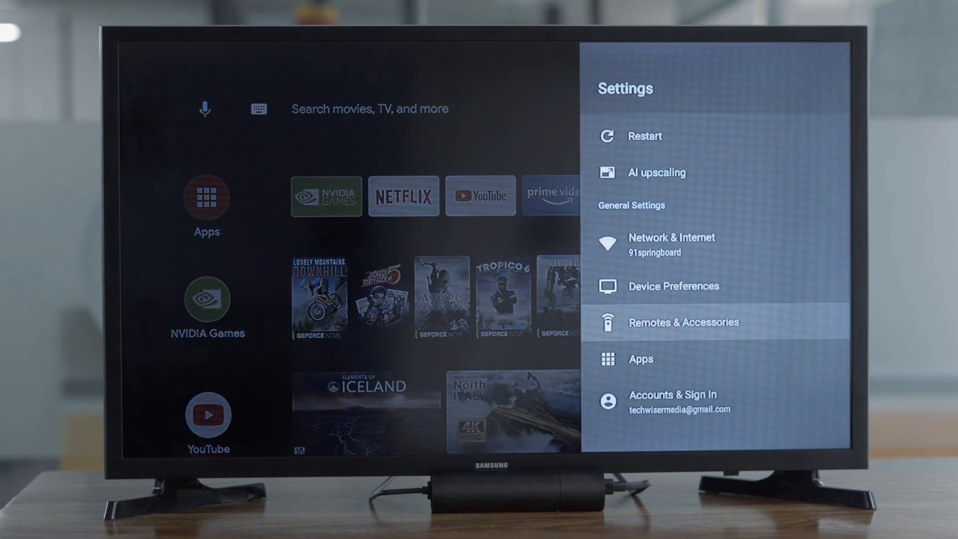
pyautogui.click(684, 322)
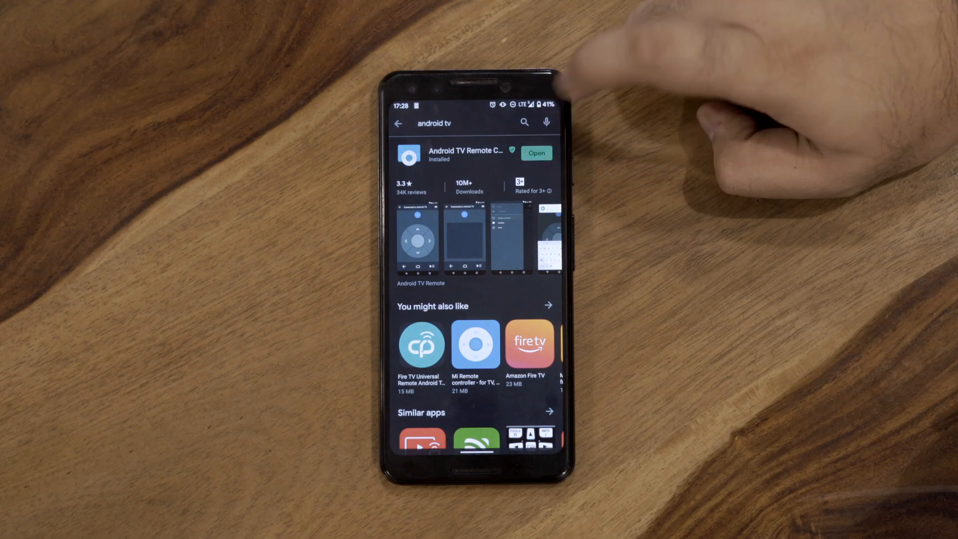
# Launch Android TV Remote Control and pair it with SHIELD using code 3848.
pyautogui.click(536, 152)
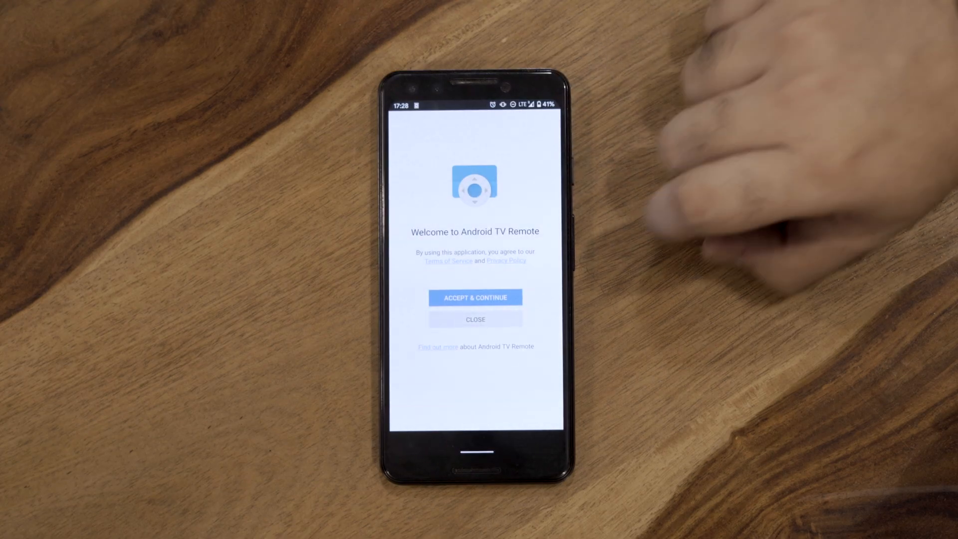
pyautogui.click(474, 297)
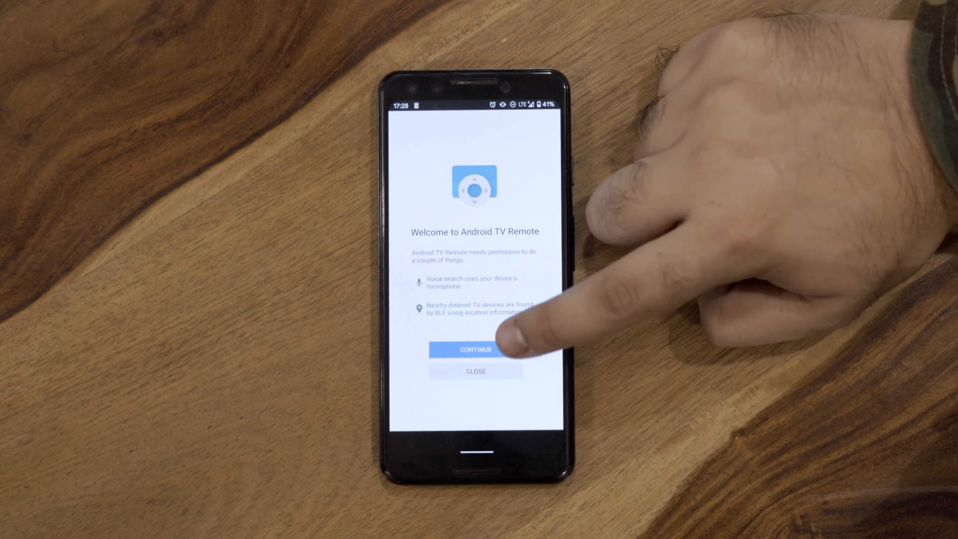
pyautogui.click(476, 349)
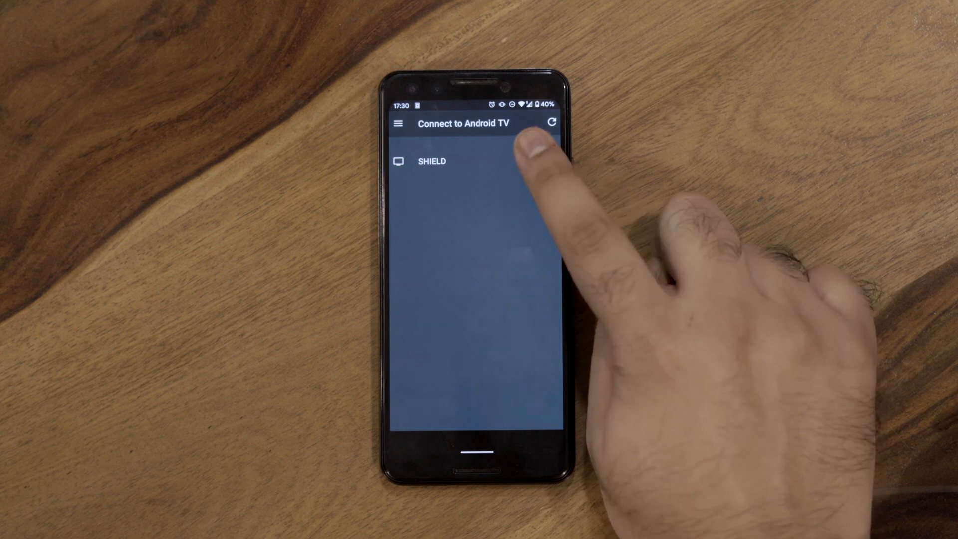
pyautogui.click(431, 160)
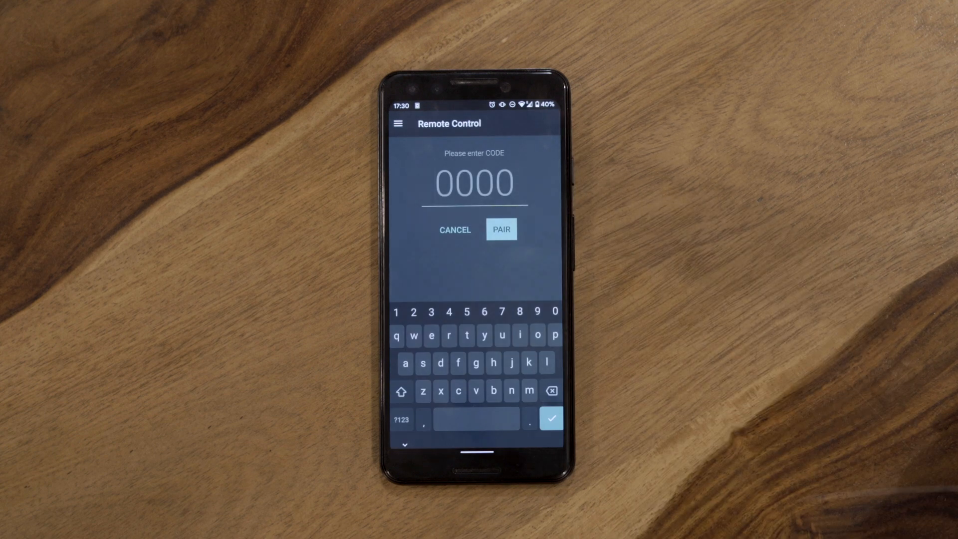
pyautogui.write('3848')
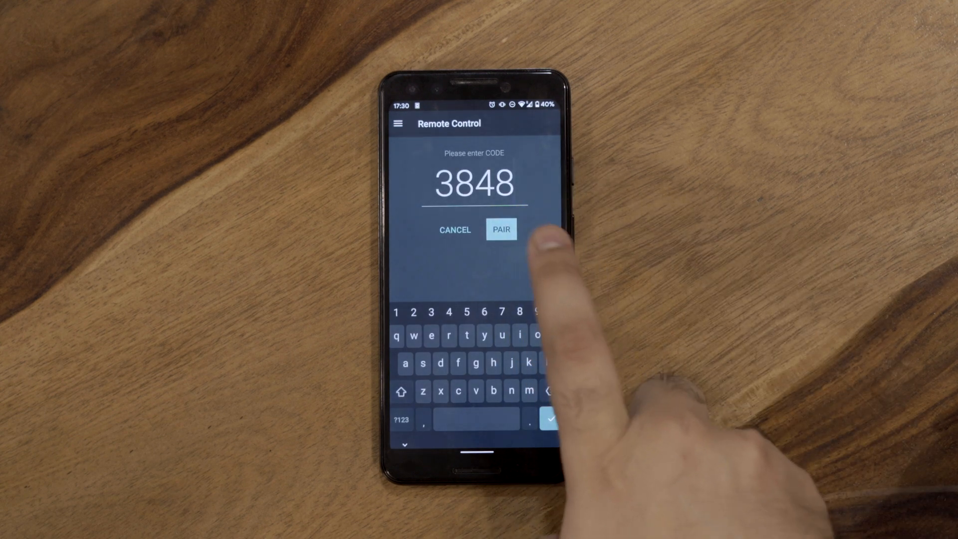
pyautogui.click(501, 229)
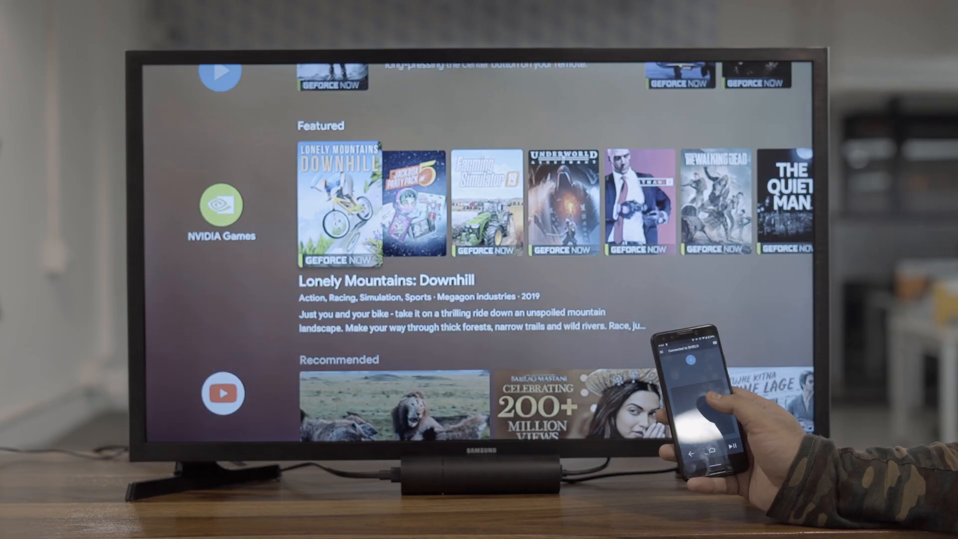
pyautogui.scroll(-3)
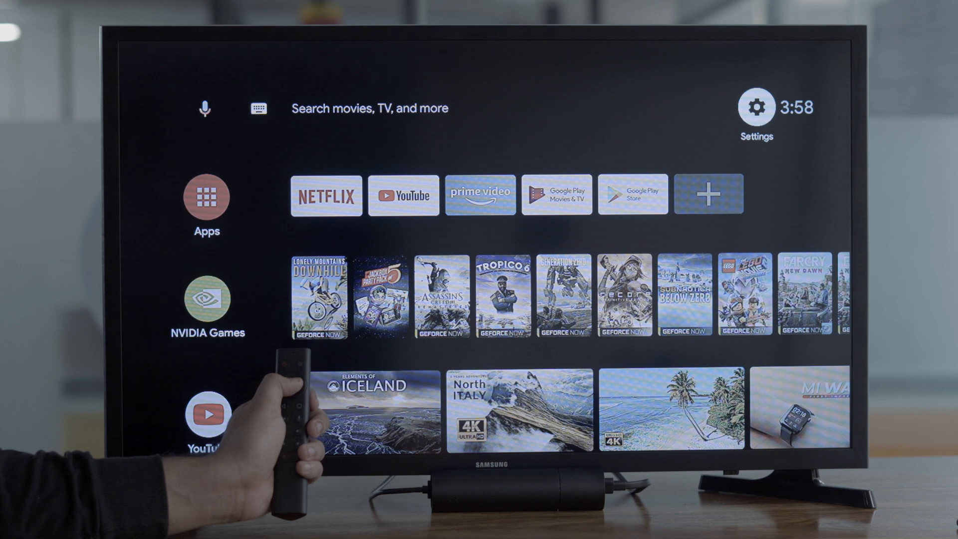
# Open Remotes & Accessories settings and view the SHIELD accessories options.
pyautogui.click(756, 106)
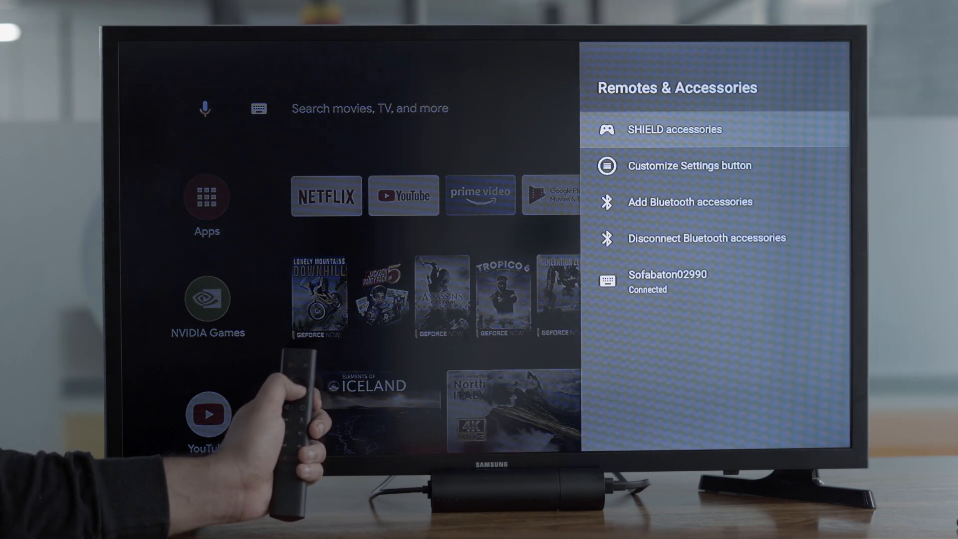
pyautogui.click(689, 166)
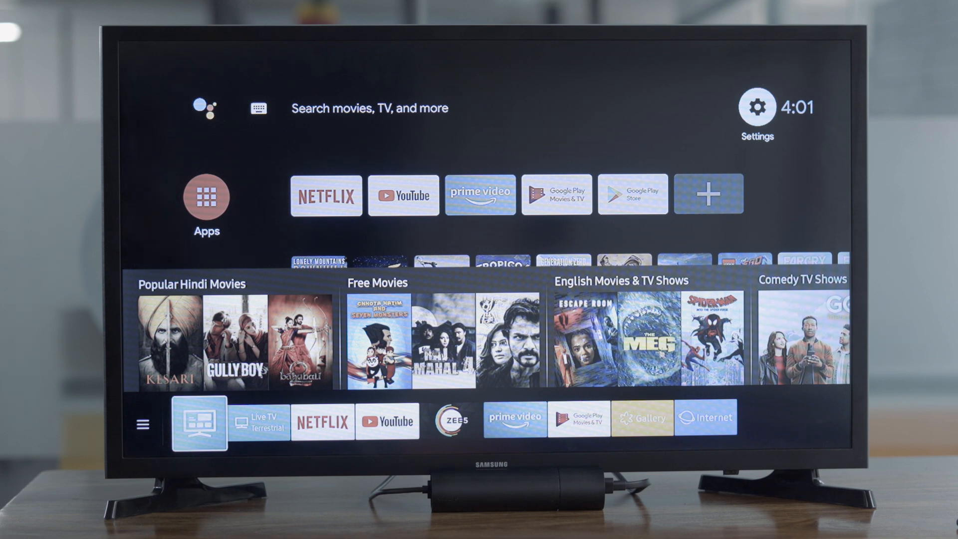
# In Power control, enable Turn on TV and review the remaining HDMI-CEC options.
pyautogui.click(756, 107)
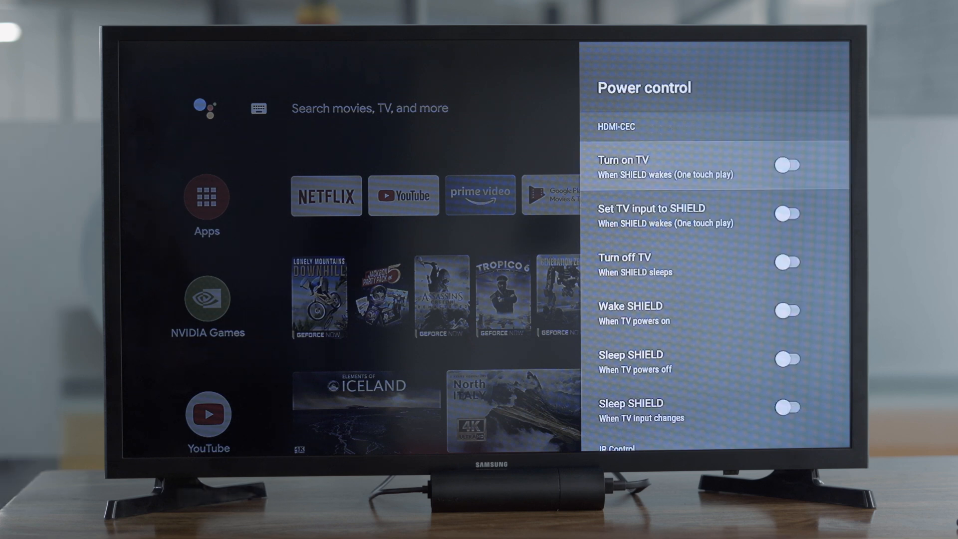
pyautogui.click(789, 165)
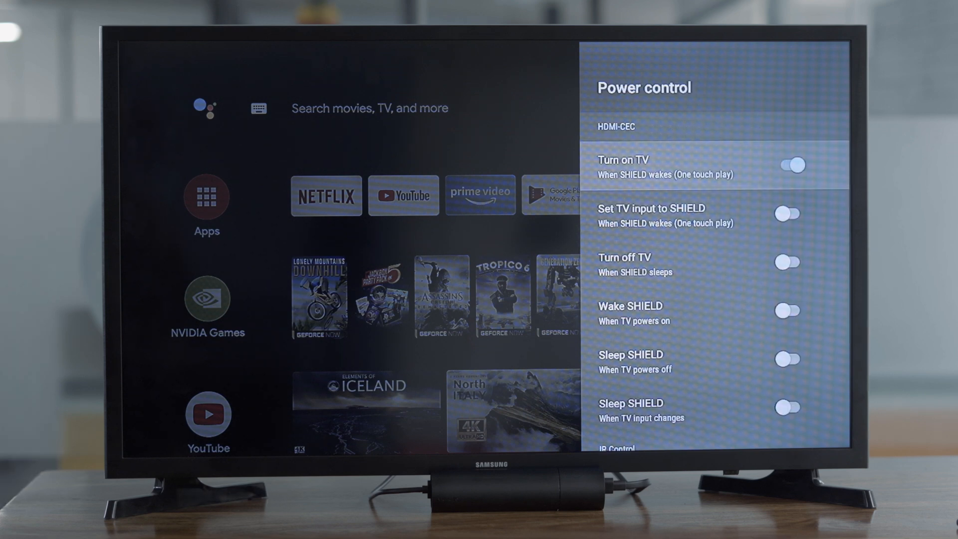
pyautogui.scroll(-3)
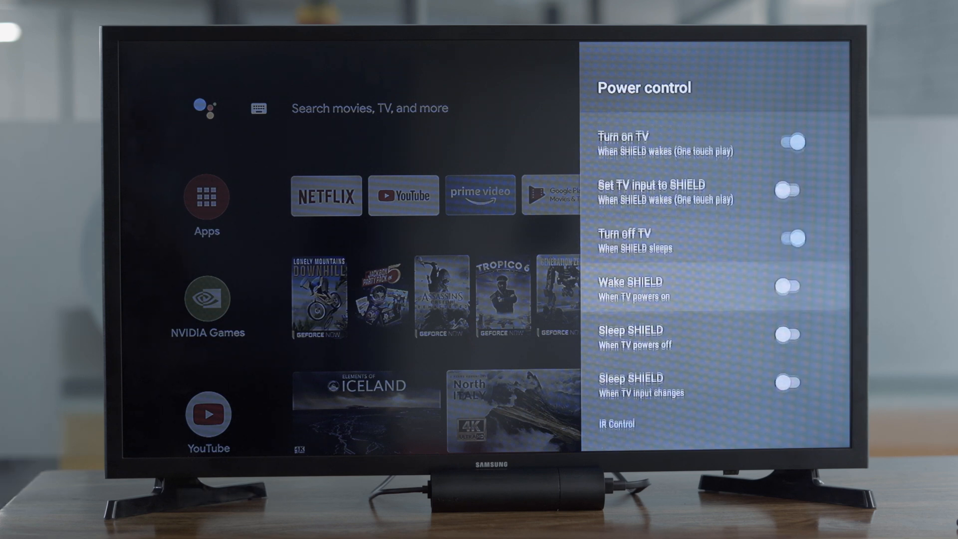
pyautogui.scroll(-3)
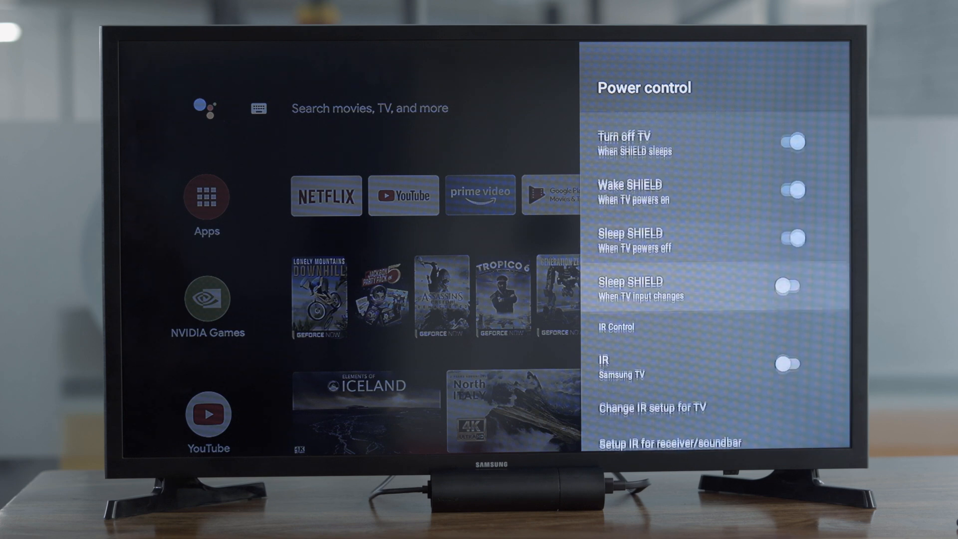
pyautogui.scroll(-3)
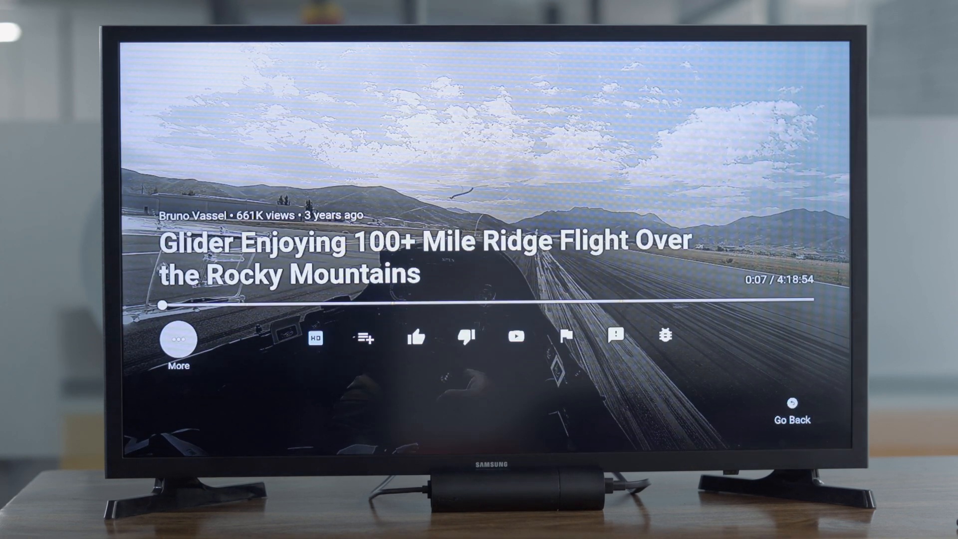
# Leave the glider video and bring up options for the YouTube home-screen row.
pyautogui.click(316, 337)
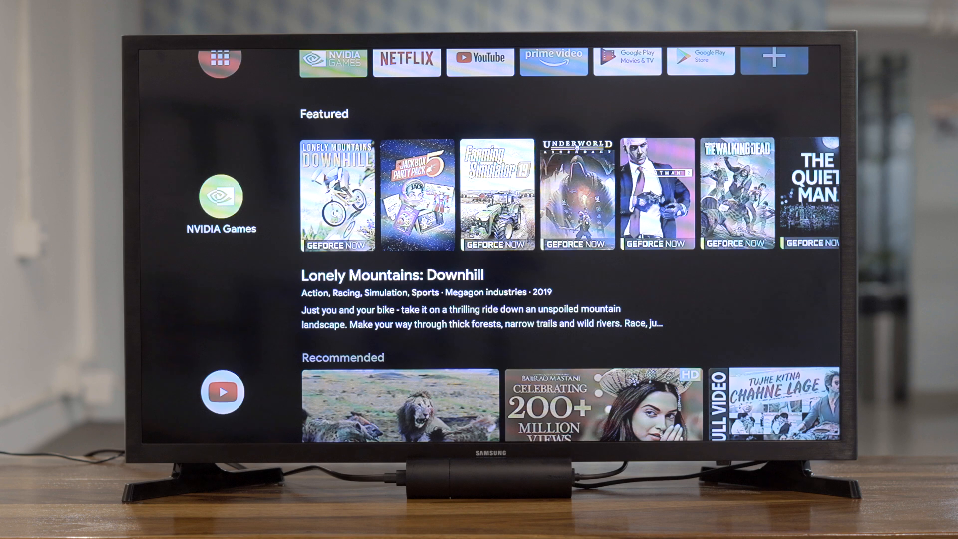
pyautogui.click(222, 392)
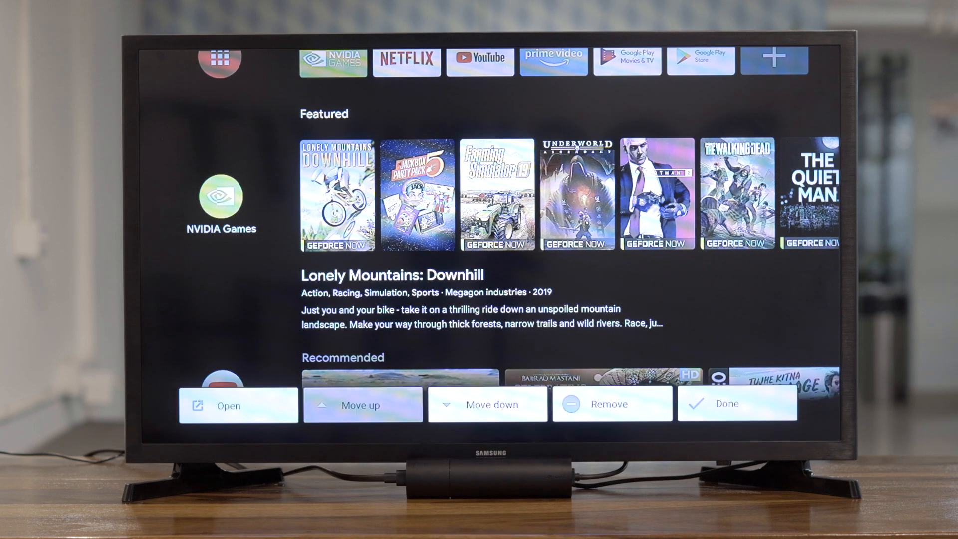